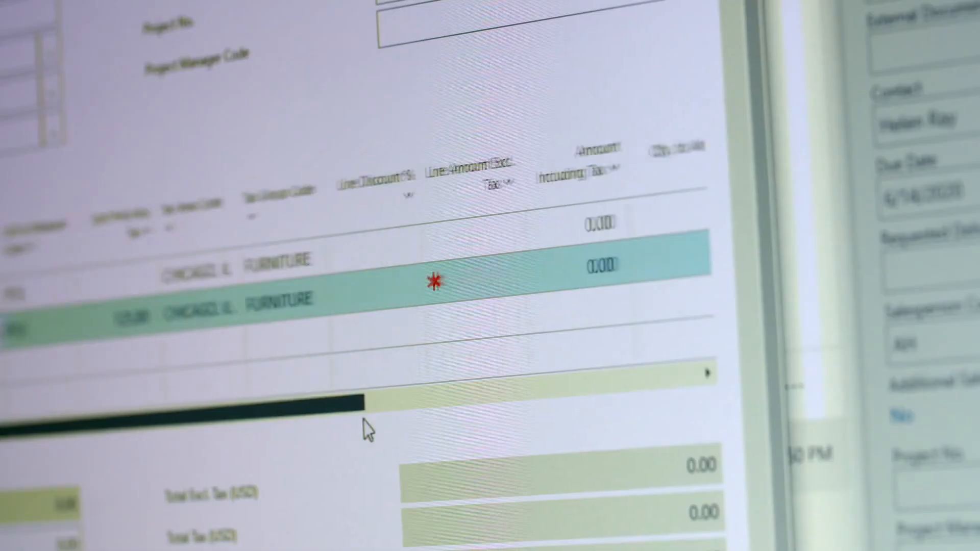
pyautogui.write('754.80')
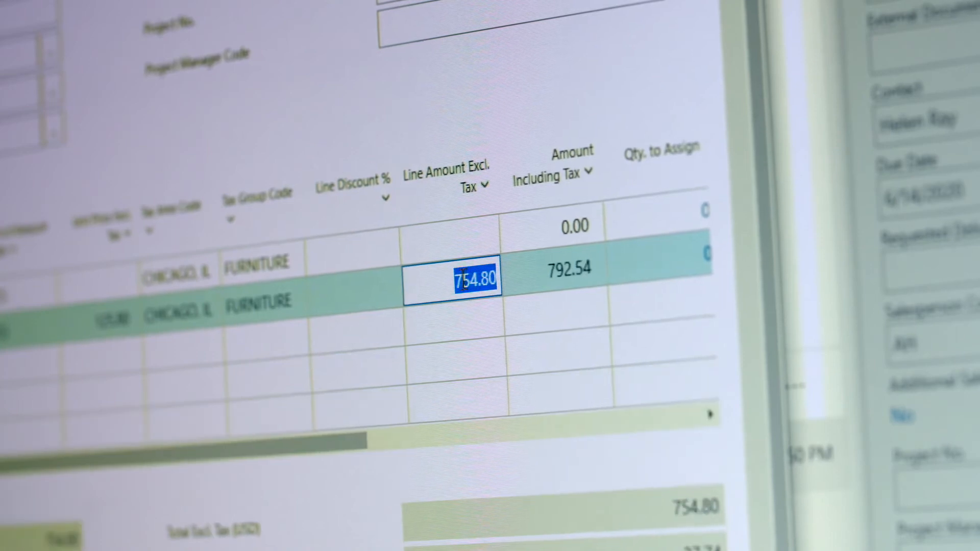